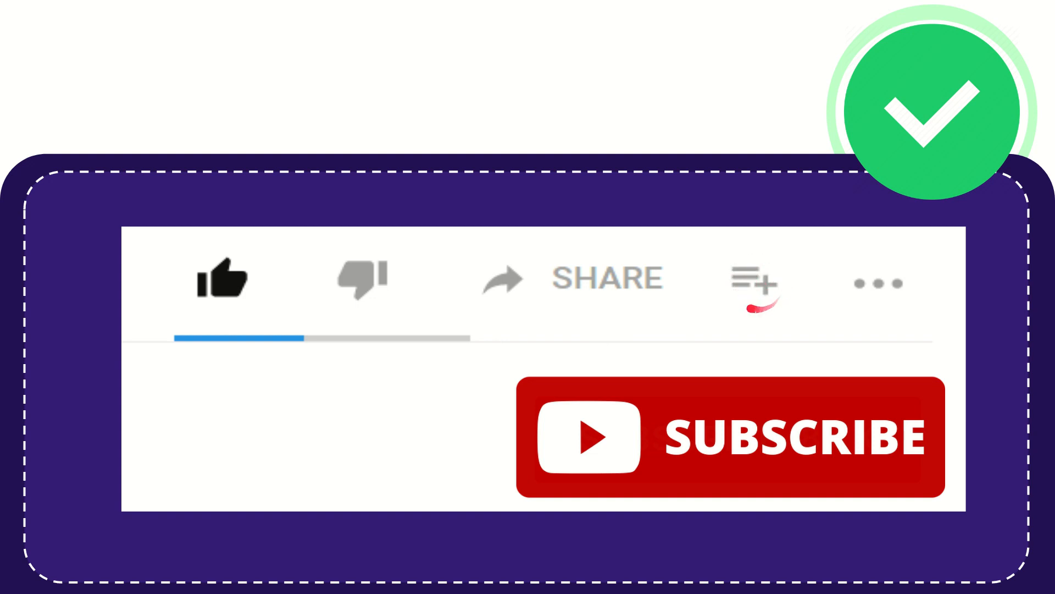
mouse_move(880, 282)
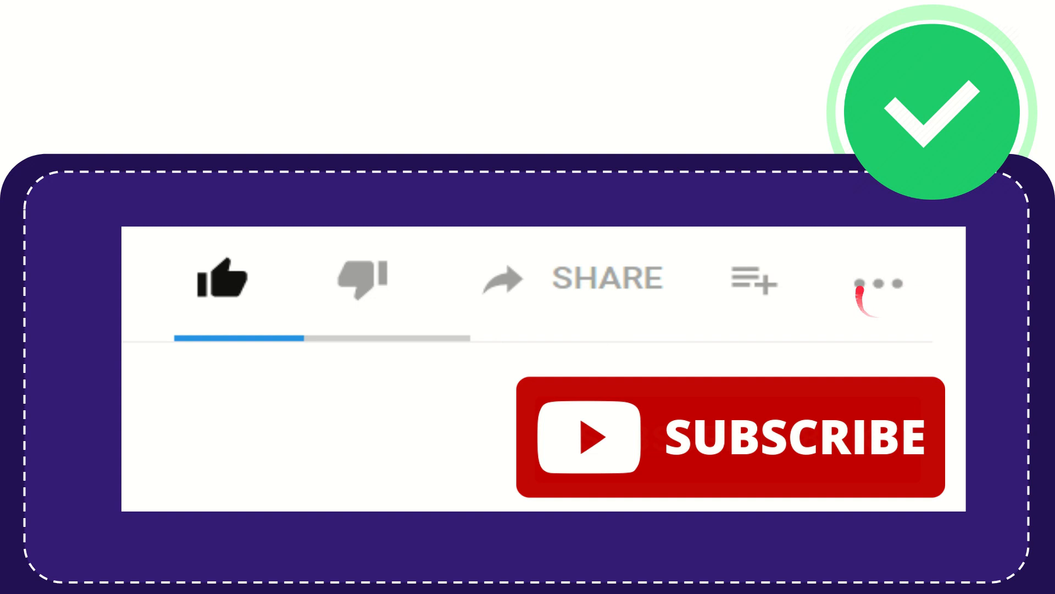